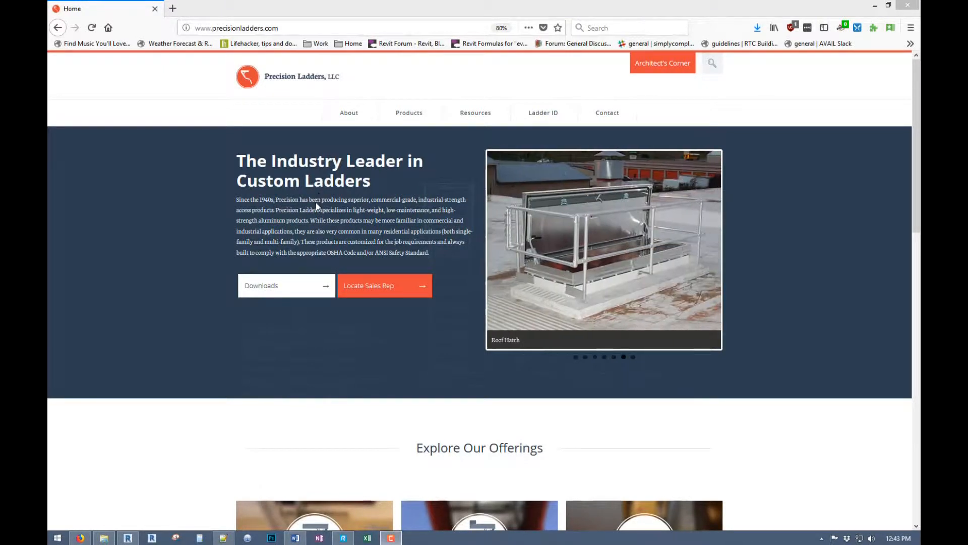
mouse_move(408, 113)
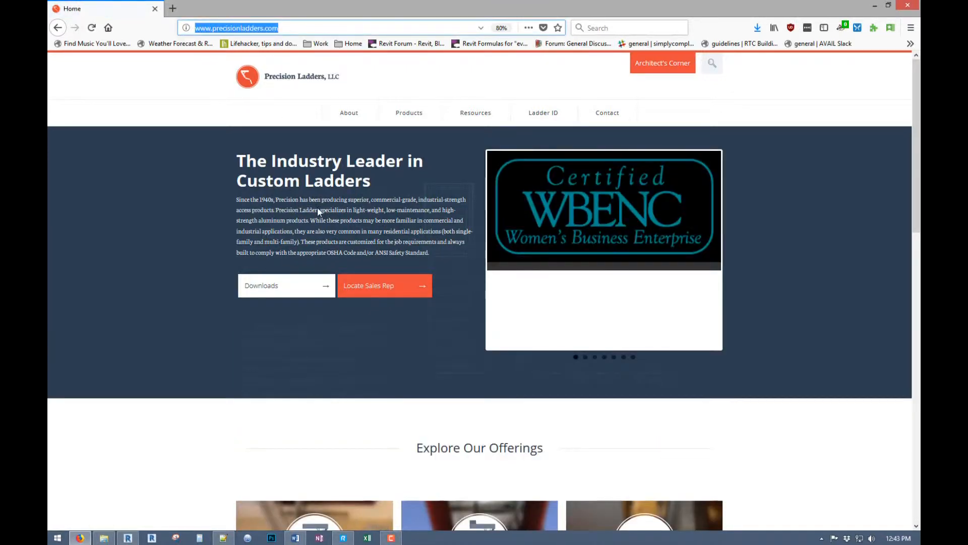
Step: Go to the Downloads page and scroll to the Downloadable Resources and Calculators sections
scroll("down", 3)
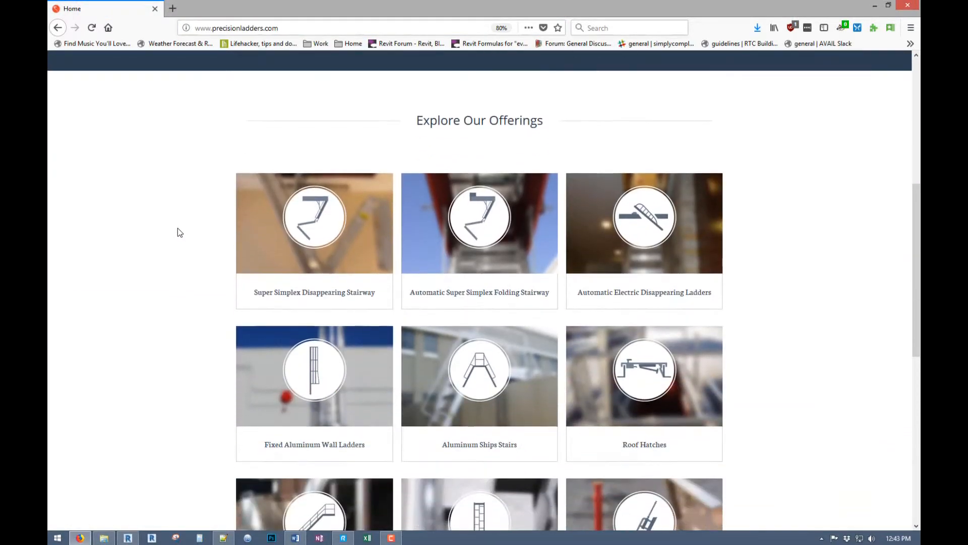
scroll("up", 3)
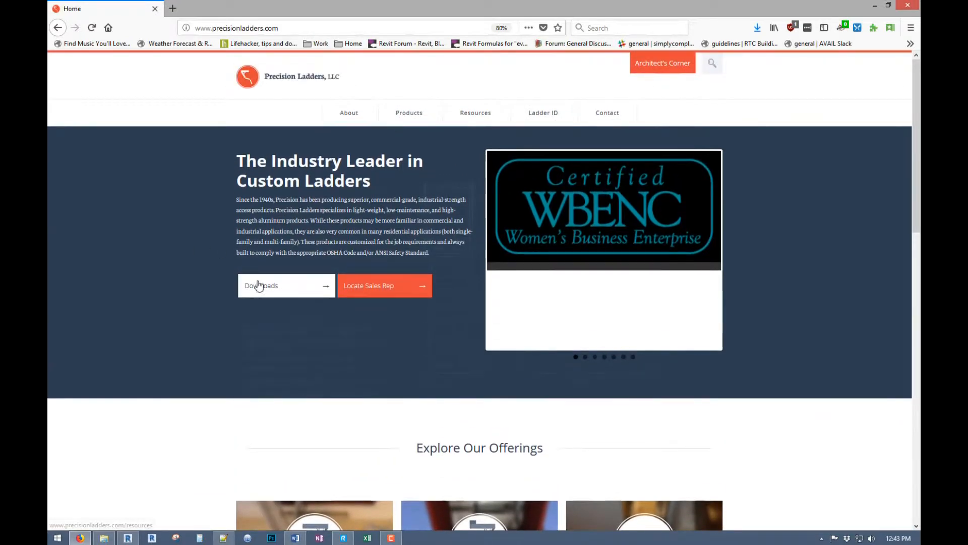
left_click(475, 112)
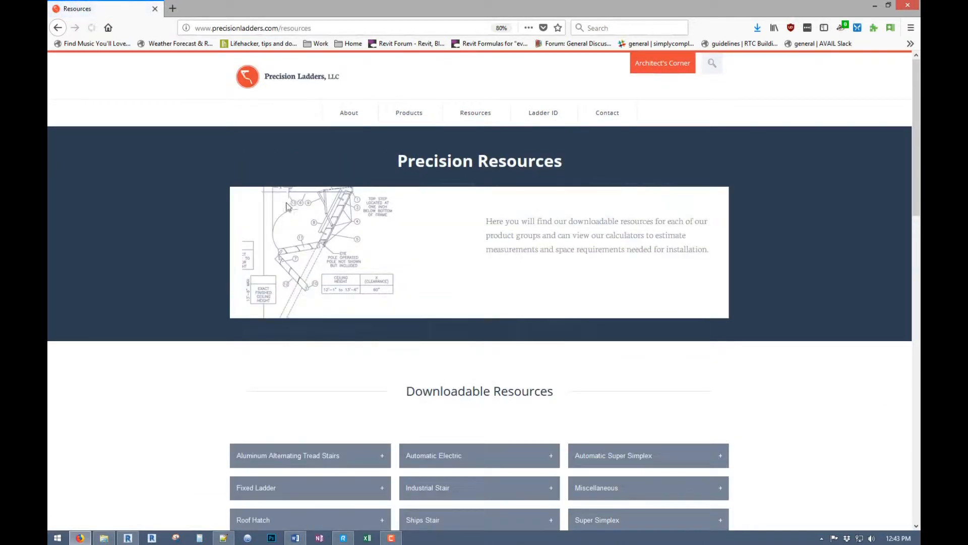
scroll("down", 3)
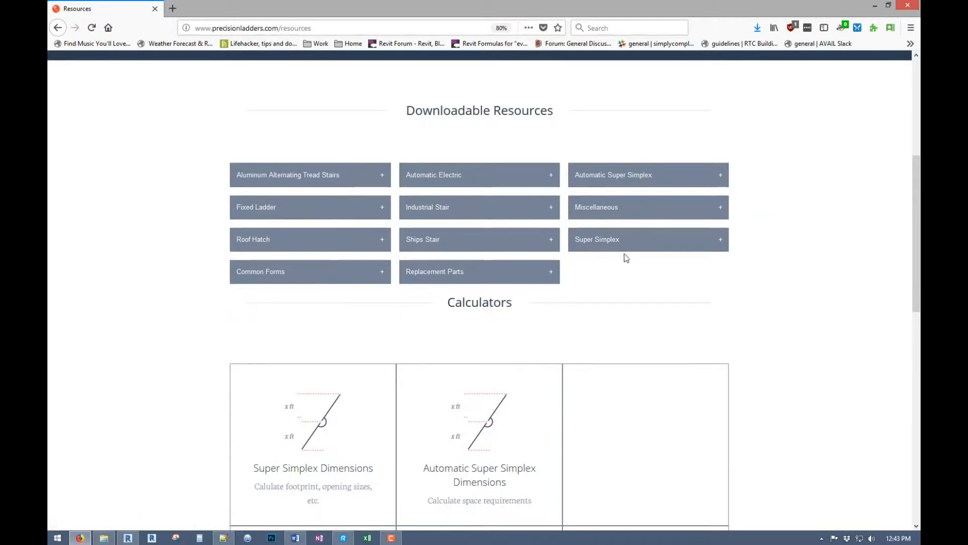
scroll("down", 3)
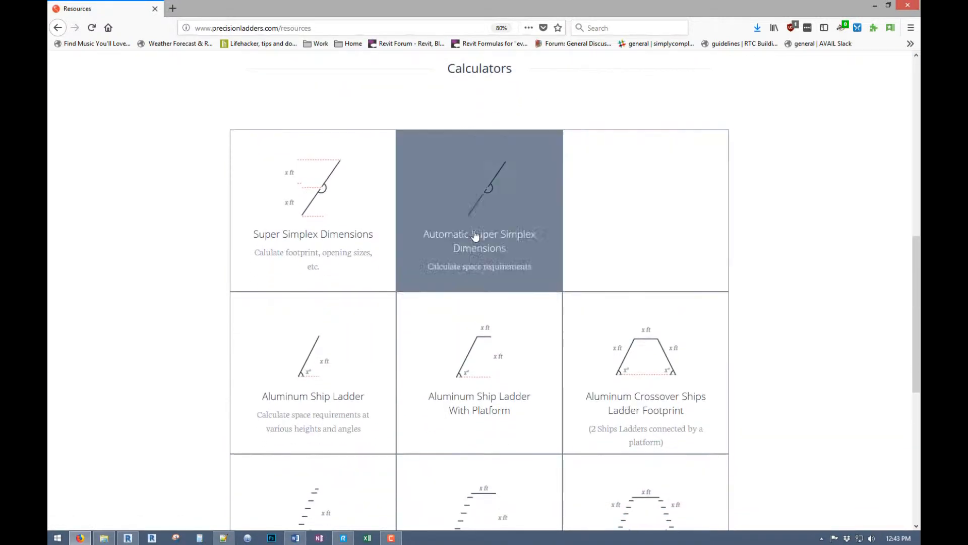
mouse_move(334, 212)
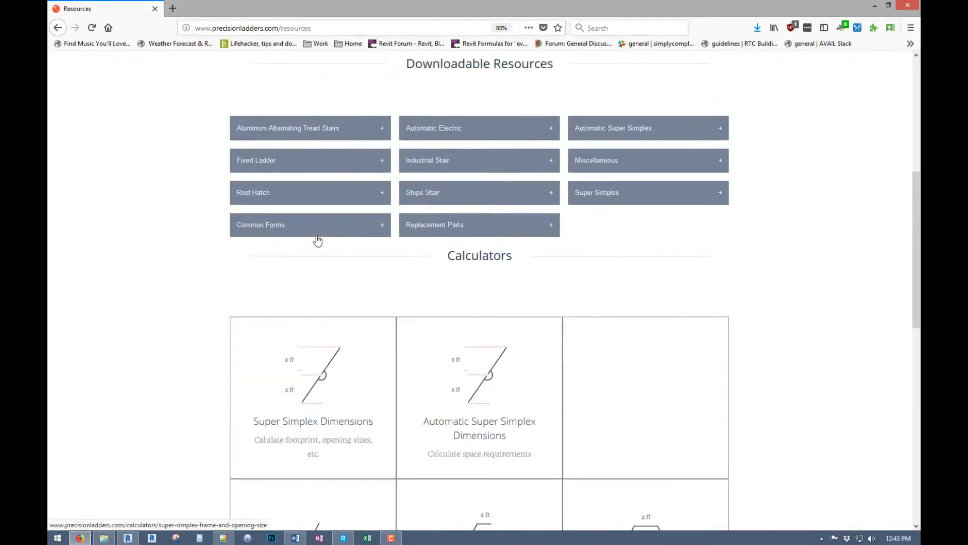
mouse_move(612, 254)
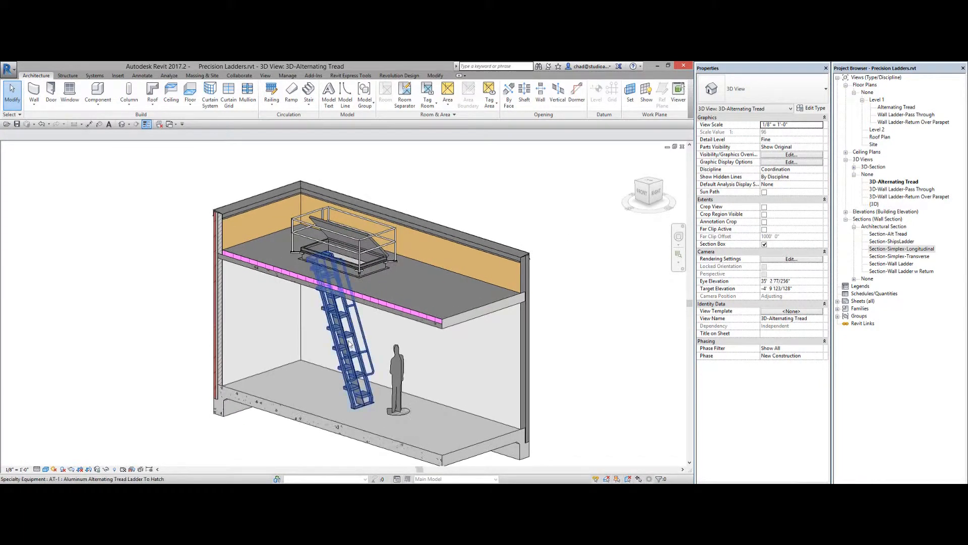
Step: Deselect the ladder and switch to the Level 1 Alternating Tread floor plan
left_click(164, 208)
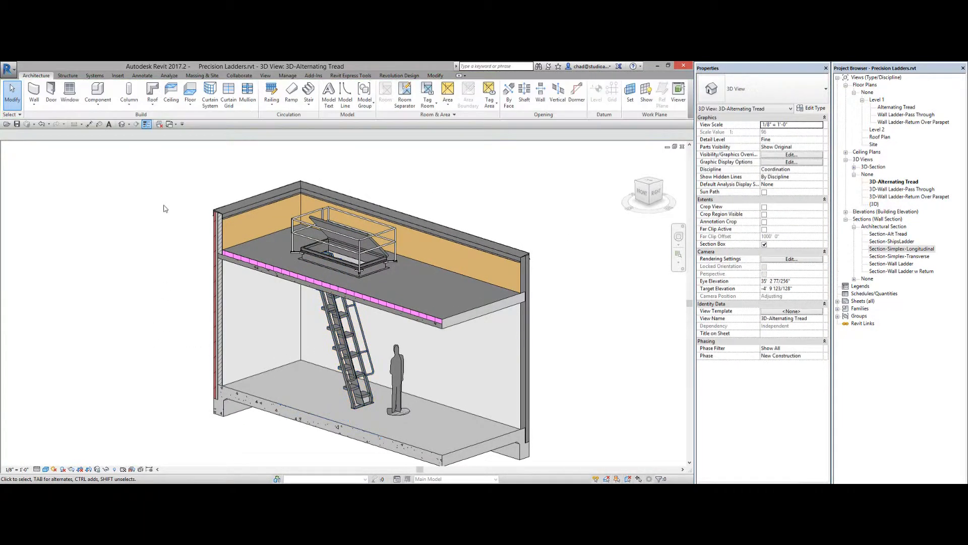
double_click(897, 106)
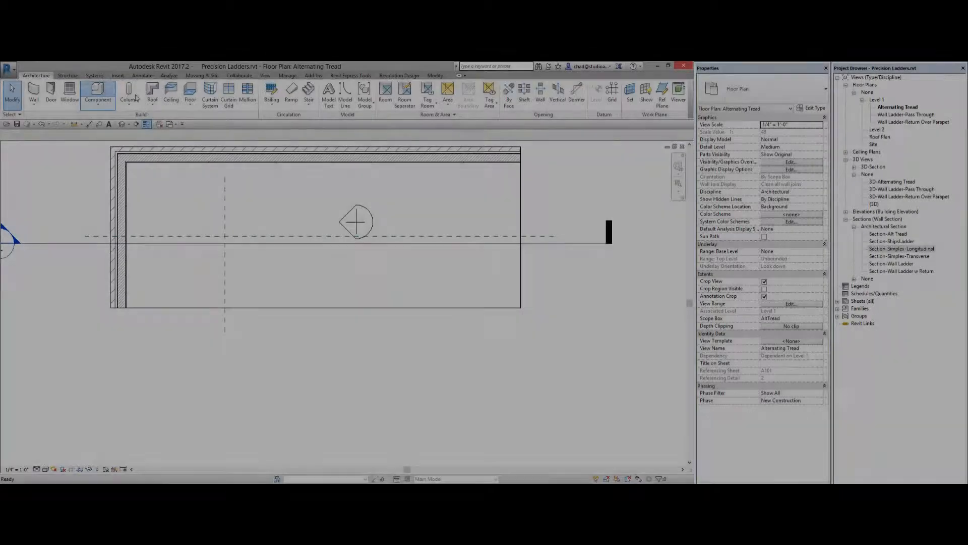
Step: Switch to the Section-Alt Tread view cutting through the ladder
left_click(98, 92)
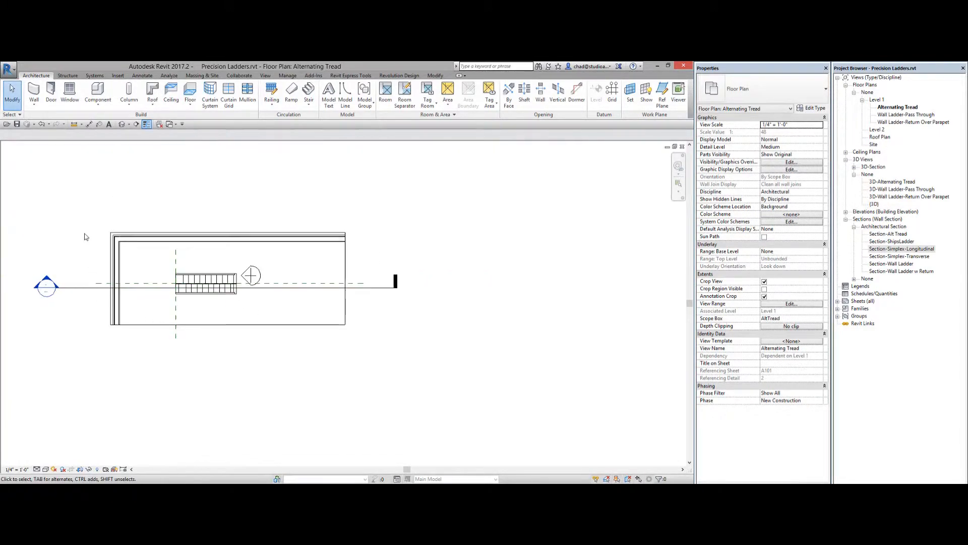
double_click(890, 233)
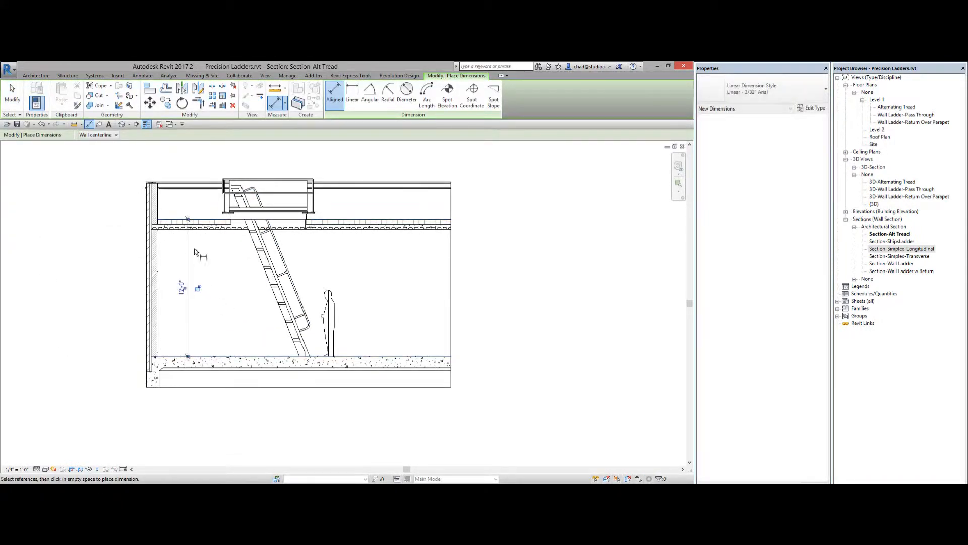
Step: Place the 12'-0" floor-to-deck dimension and review the ladder's type properties without changes
left_click(278, 279)
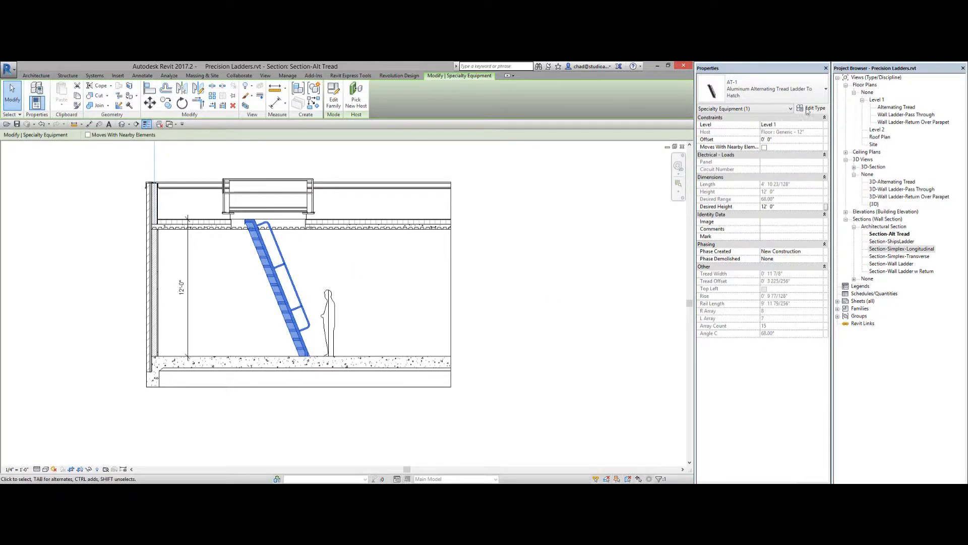
left_click(814, 108)
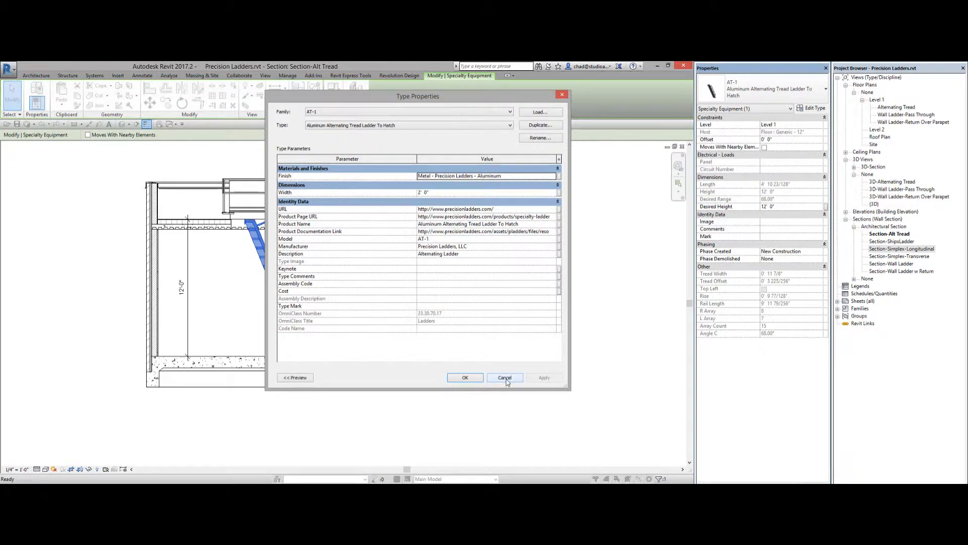
left_click(504, 377)
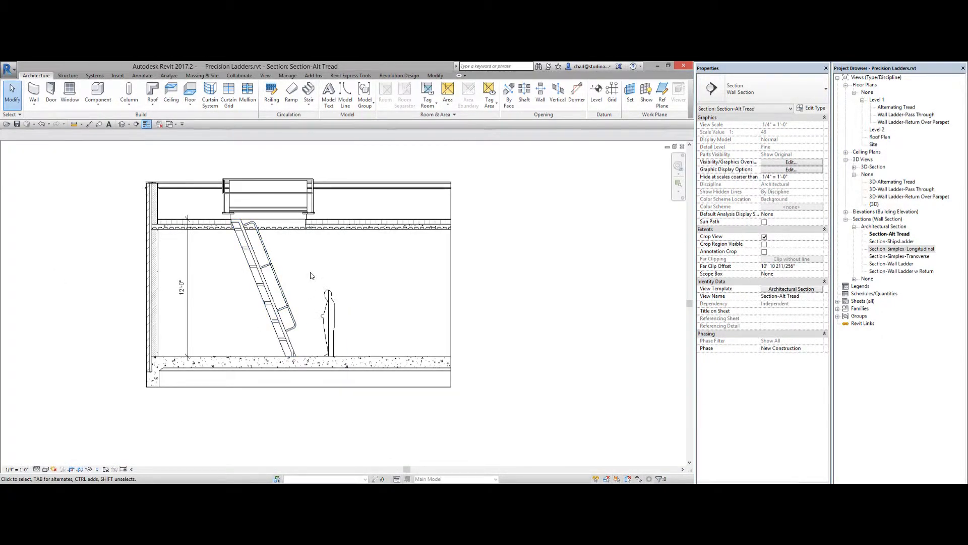
Step: Switch to the 3D-Alternating Tread view and orbit to see the ladder at an angle
double_click(893, 181)
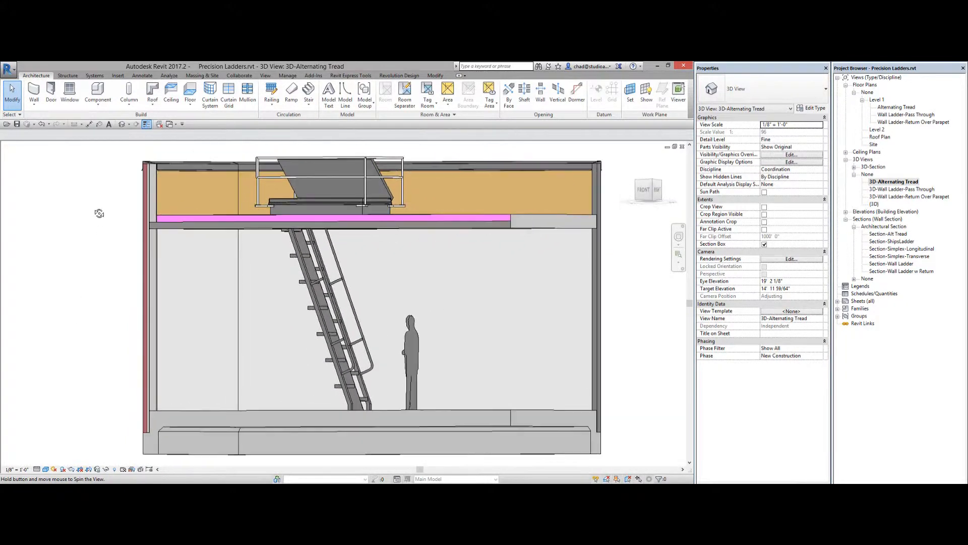
left_click_drag(370, 279, 359, 309)
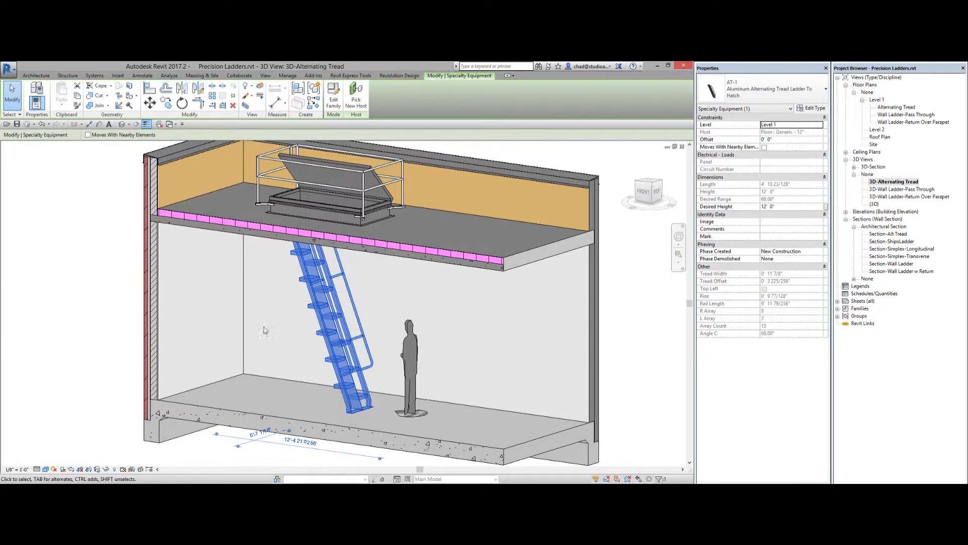
mouse_move(72, 292)
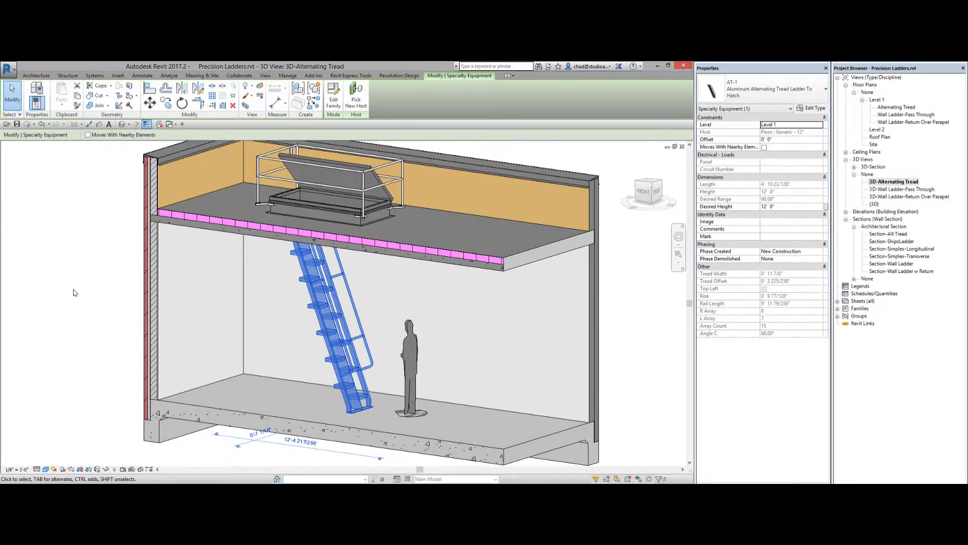